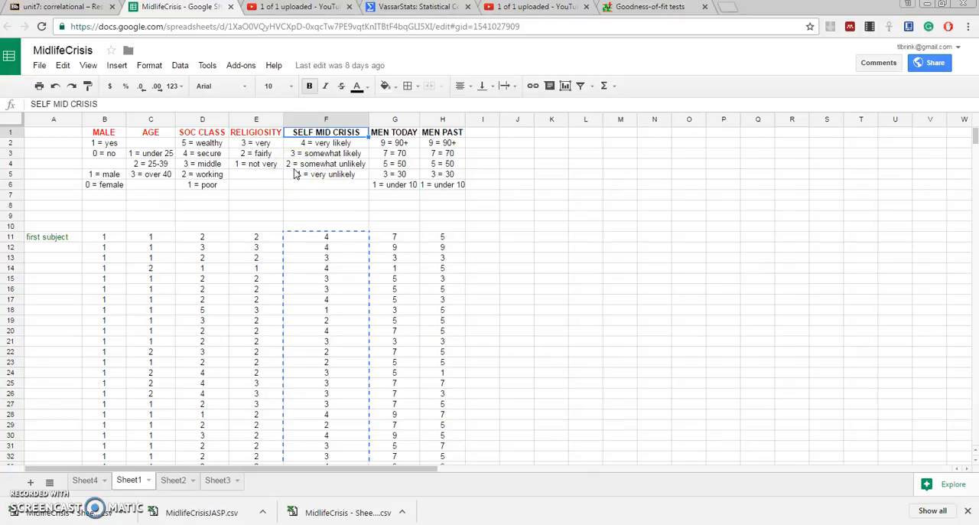
{"action": "mouse_move", "coordinate": [300, 184]}
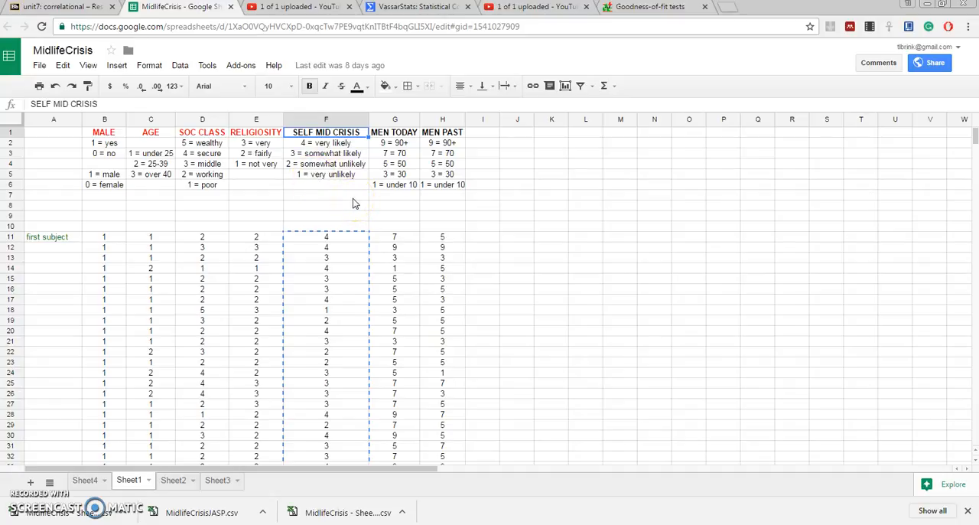
{"action": "mouse_move", "coordinate": [339, 202]}
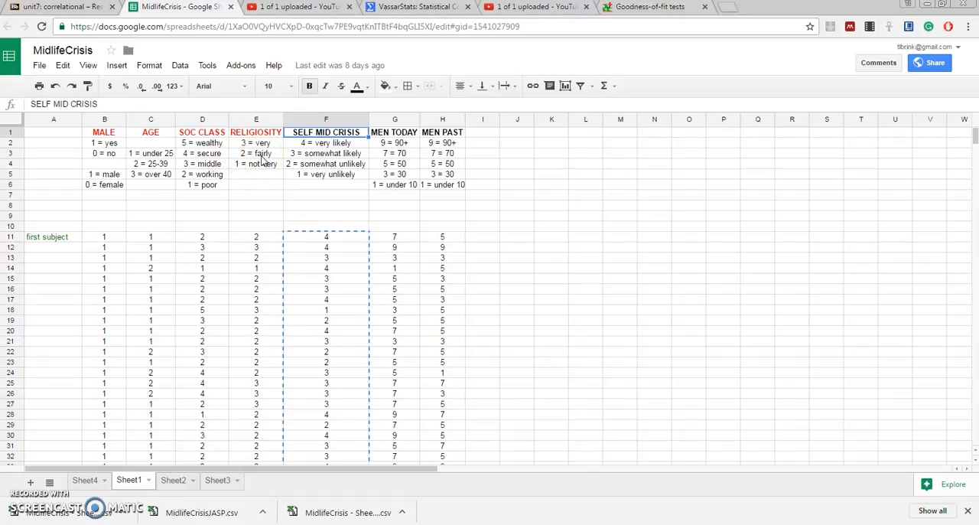
{"action": "mouse_move", "coordinate": [266, 174]}
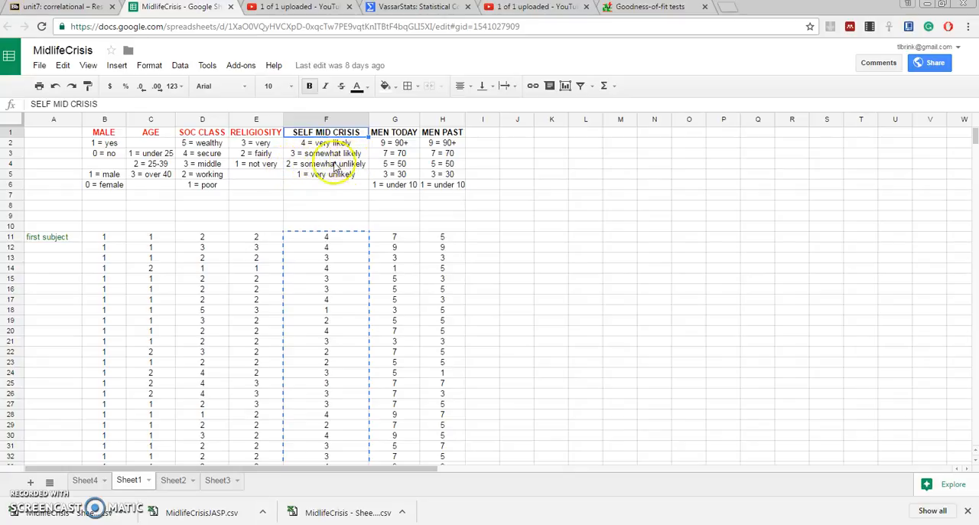
{"action": "mouse_move", "coordinate": [340, 183]}
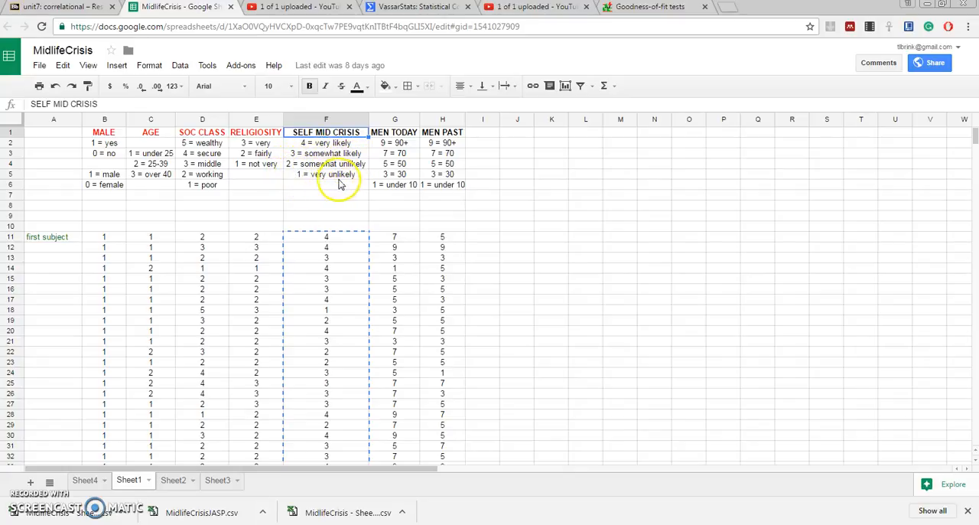
{"action": "mouse_move", "coordinate": [324, 209]}
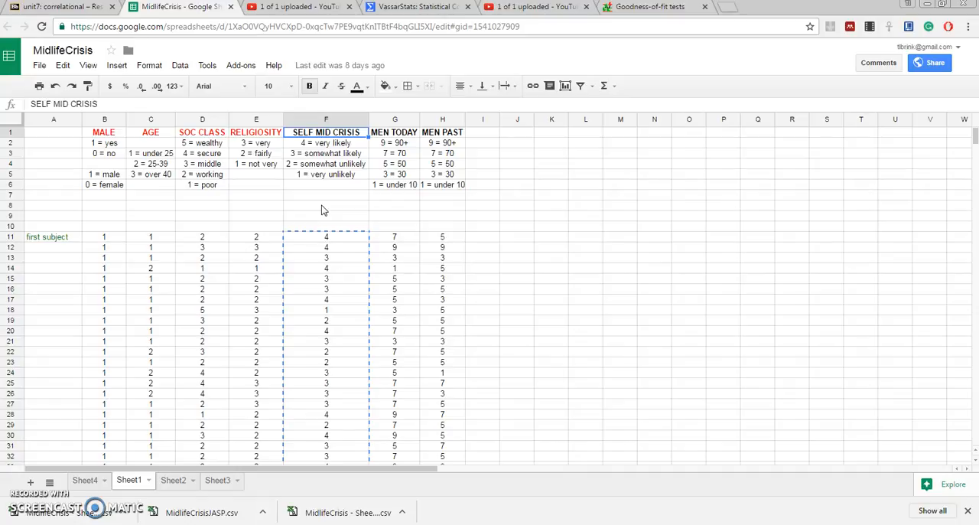
Copy the religiosity and midlife-crisis ratings E11:F62 for all 50 subjects and switch to VassarStats.
{"action": "left_click", "coordinate": [256, 235]}
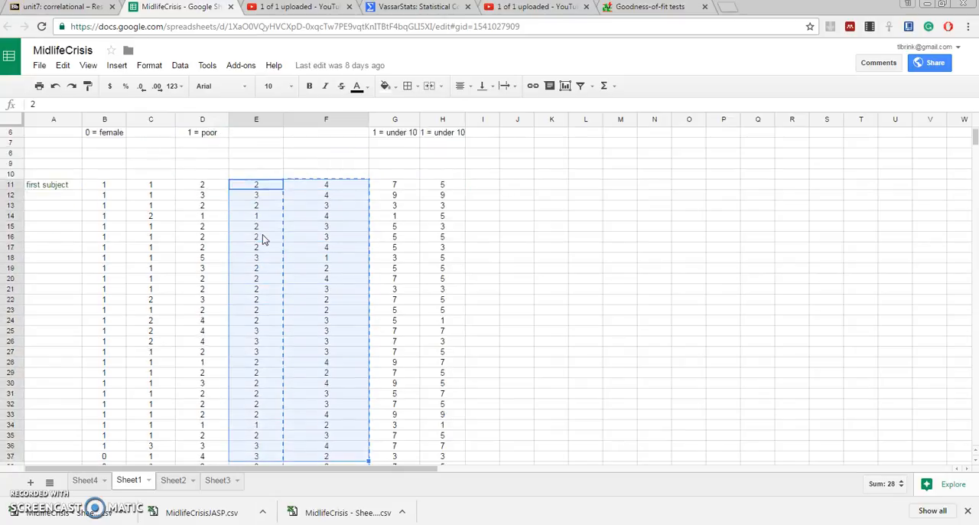
{"action": "scroll", "scroll_direction": "down", "scroll_amount": 3}
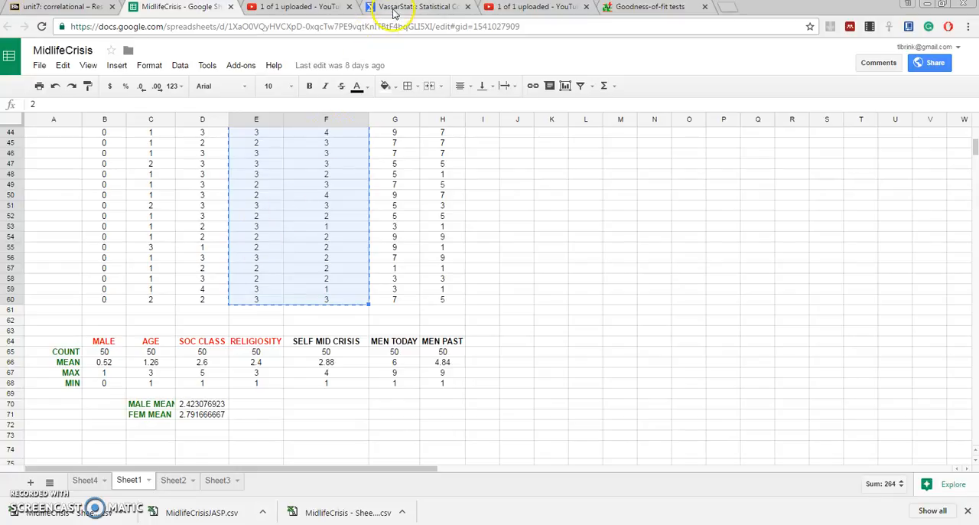
{"action": "left_click", "coordinate": [401, 6]}
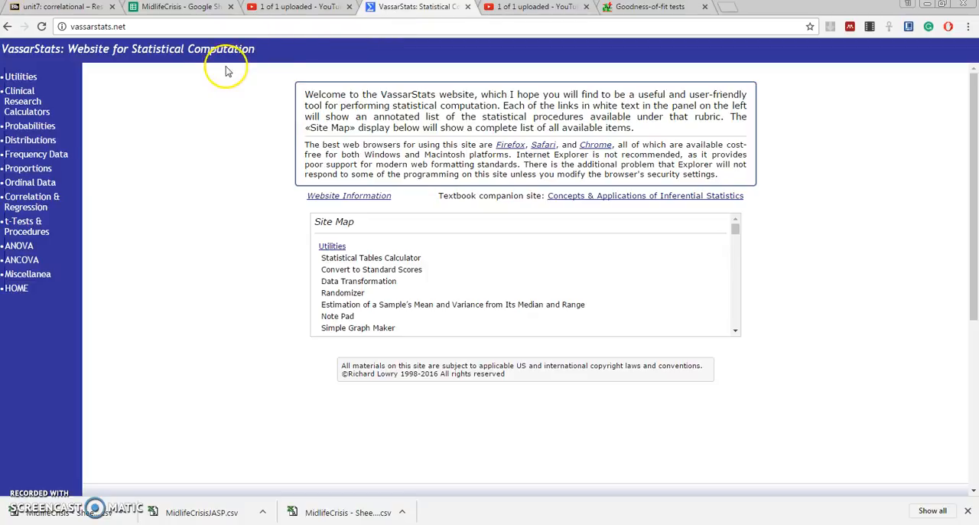
Start the Rank-Order Correlation calculator under Ordinal Data, set for 50 XY pairs.
{"action": "left_click", "coordinate": [29, 182]}
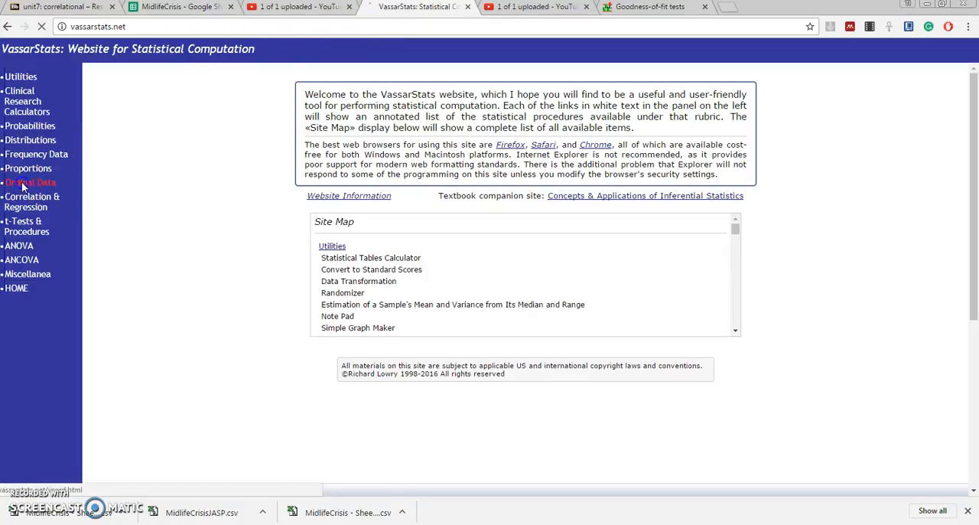
{"action": "left_click", "coordinate": [31, 182]}
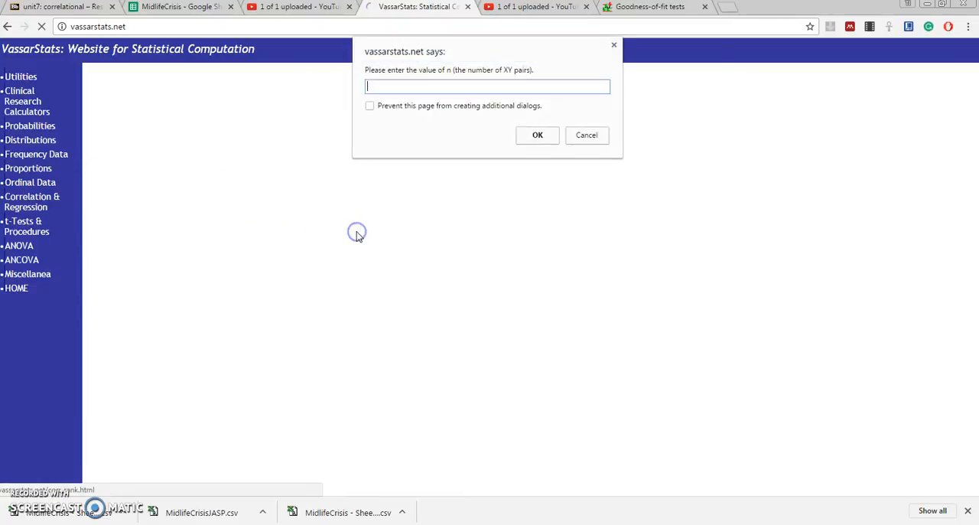
{"action": "mouse_move", "coordinate": [358, 235]}
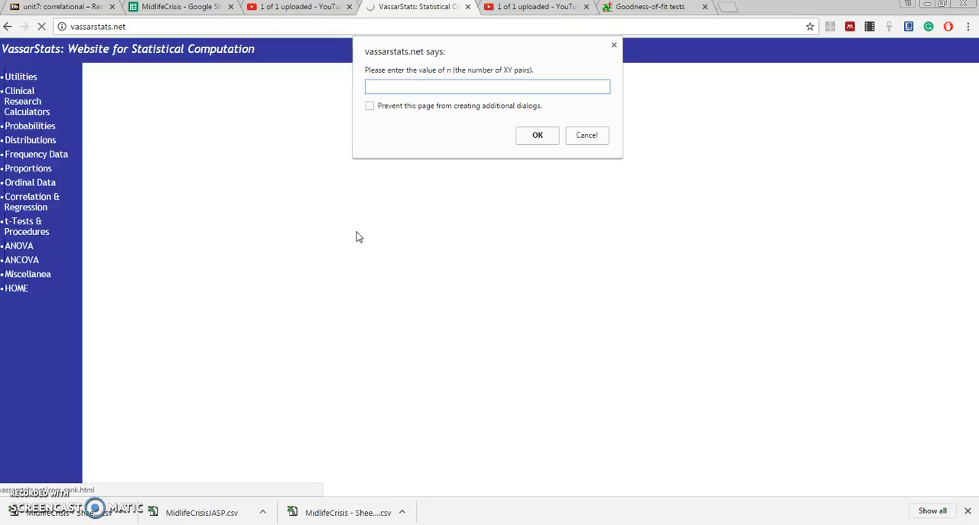
{"action": "type", "text": "50"}
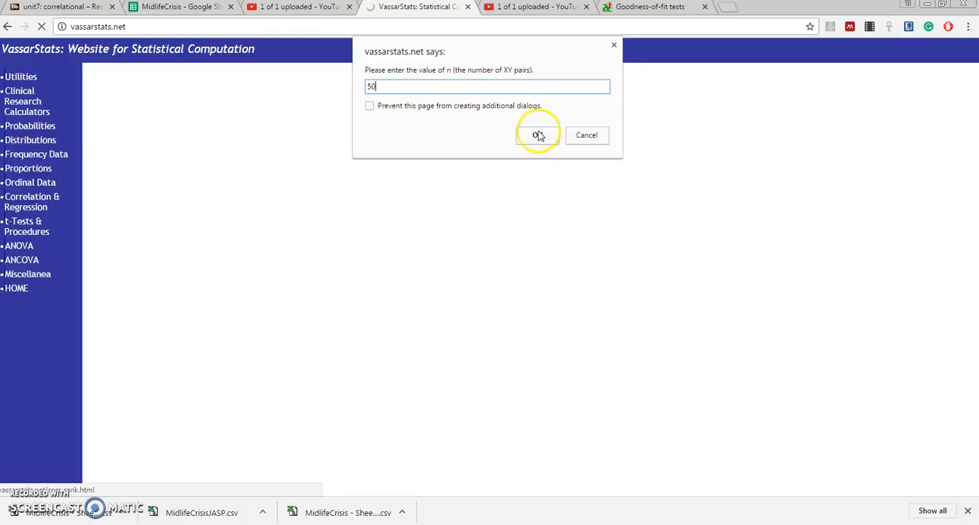
{"action": "left_click", "coordinate": [537, 134]}
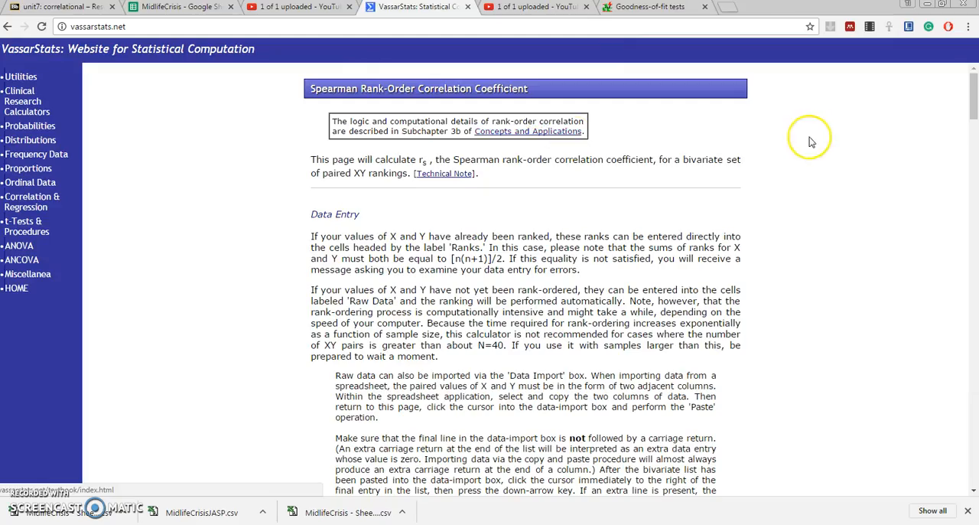
{"action": "mouse_move", "coordinate": [875, 130]}
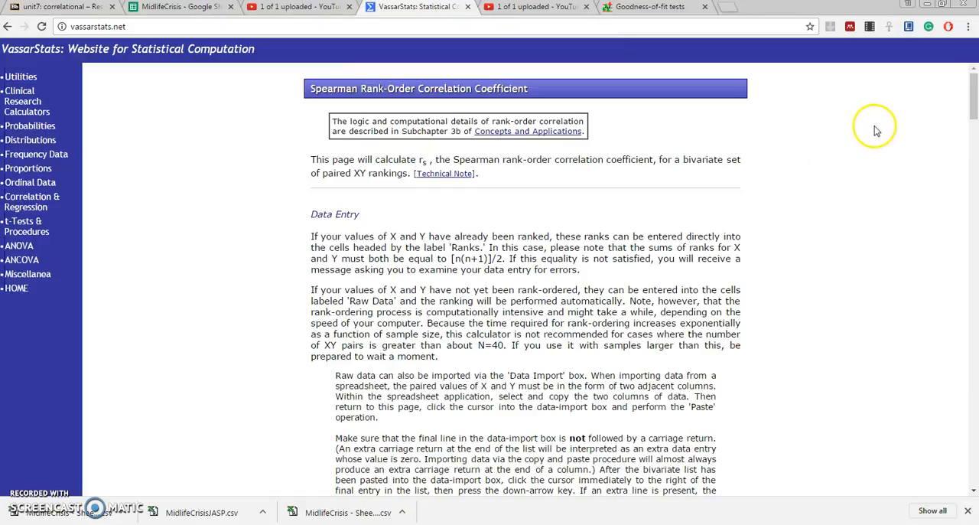
{"action": "scroll", "scroll_direction": "down", "scroll_amount": 3}
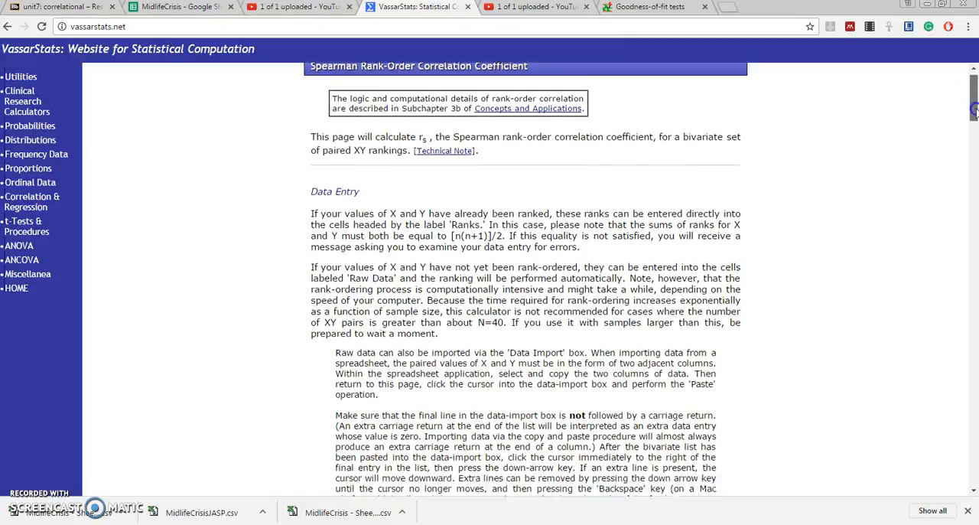
{"action": "scroll", "scroll_direction": "down", "scroll_amount": 3}
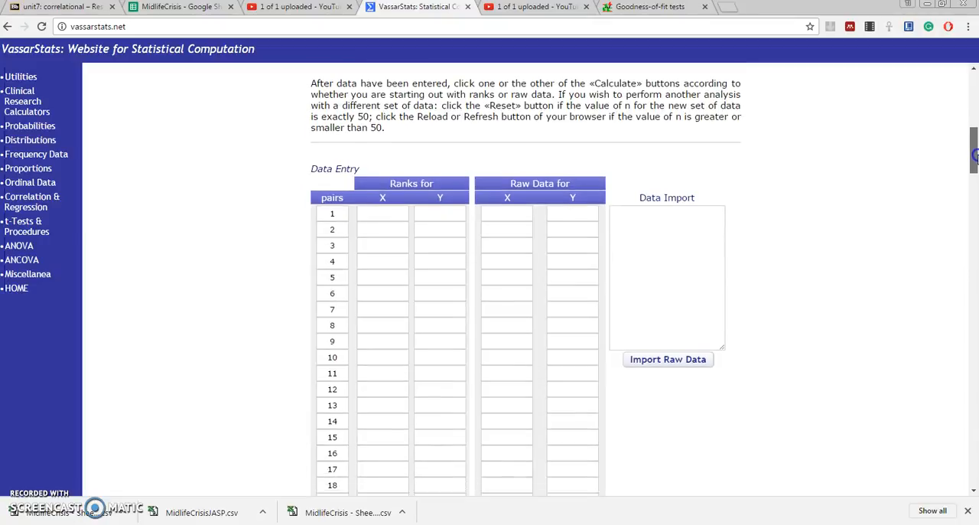
{"action": "scroll", "scroll_direction": "down", "scroll_amount": 3}
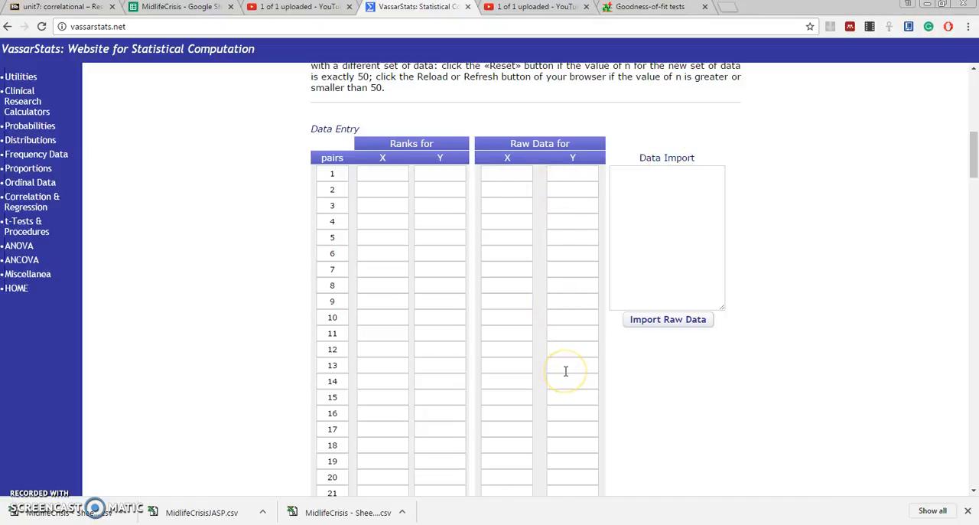
{"action": "mouse_move", "coordinate": [573, 361]}
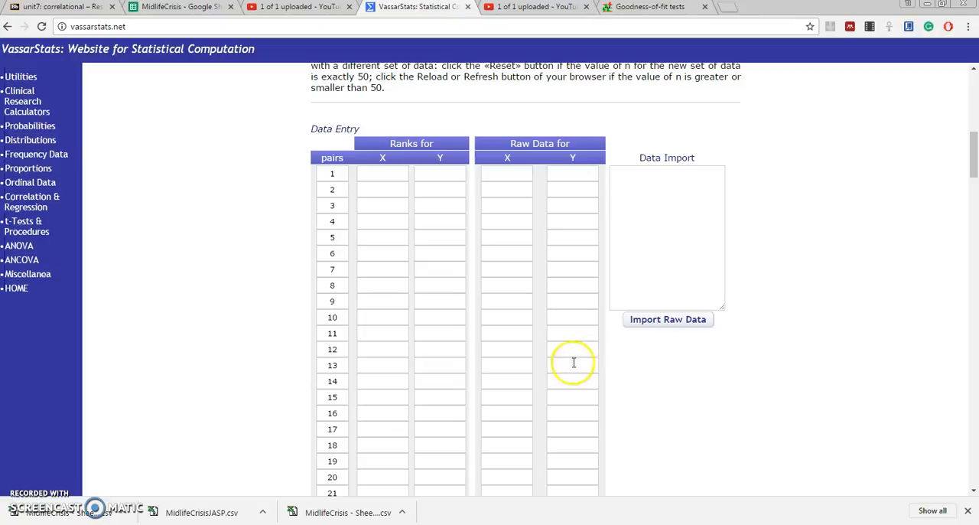
{"action": "mouse_move", "coordinate": [650, 297]}
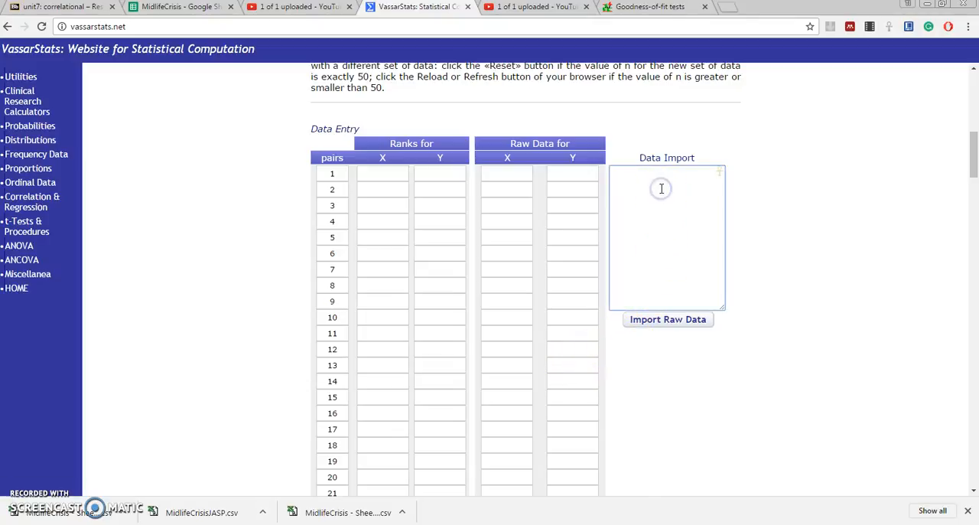
Paste the 50 copied pairs into Data Import and load them into the raw-data X and Y columns.
{"action": "left_click", "coordinate": [663, 188]}
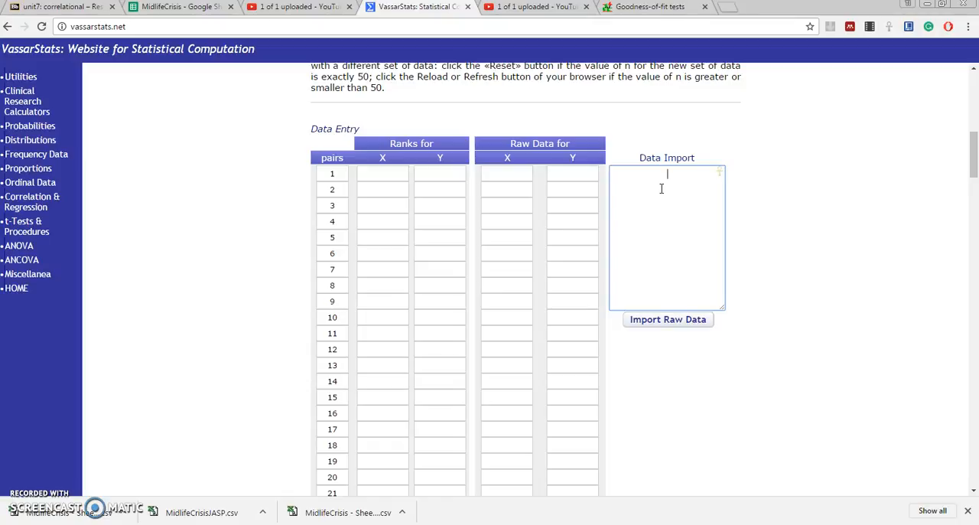
{"action": "type", "text": "3\t3"}
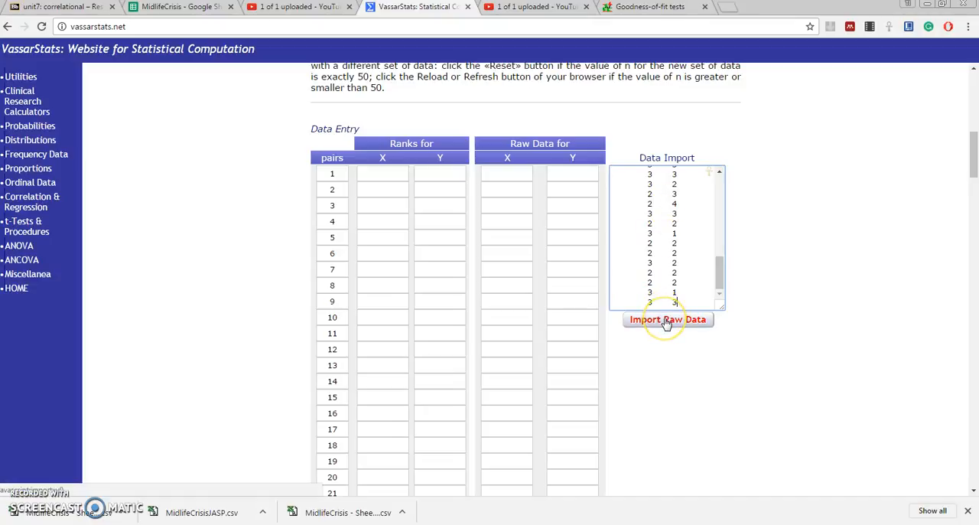
{"action": "left_click", "coordinate": [667, 320]}
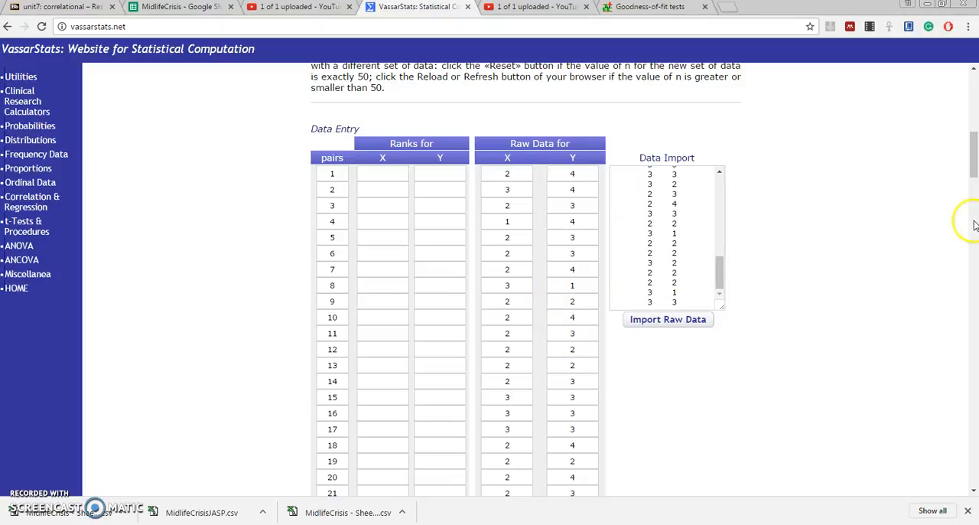
{"action": "scroll", "scroll_direction": "down", "scroll_amount": 3}
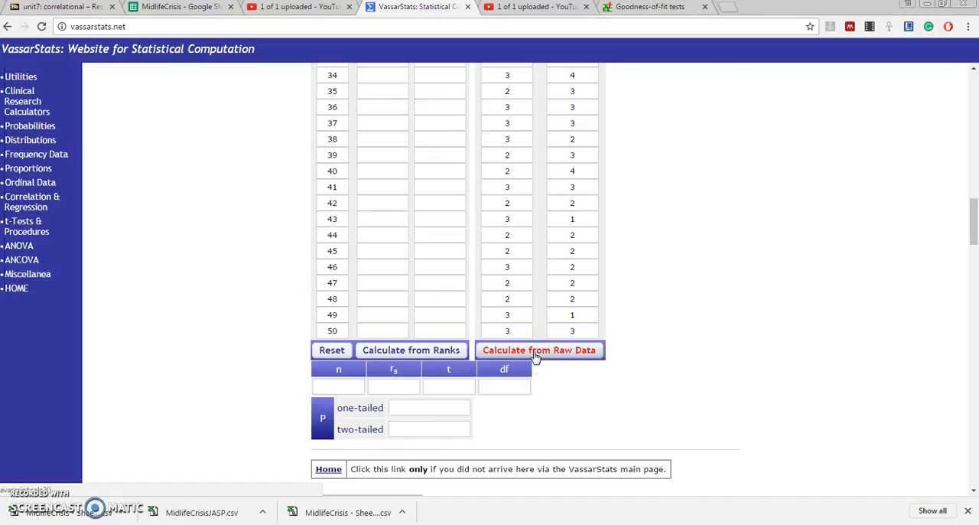
Calculate from raw data: rs -0.0271, t -0.19, df 48, two-tailed p 0.85011.
{"action": "left_click", "coordinate": [538, 349]}
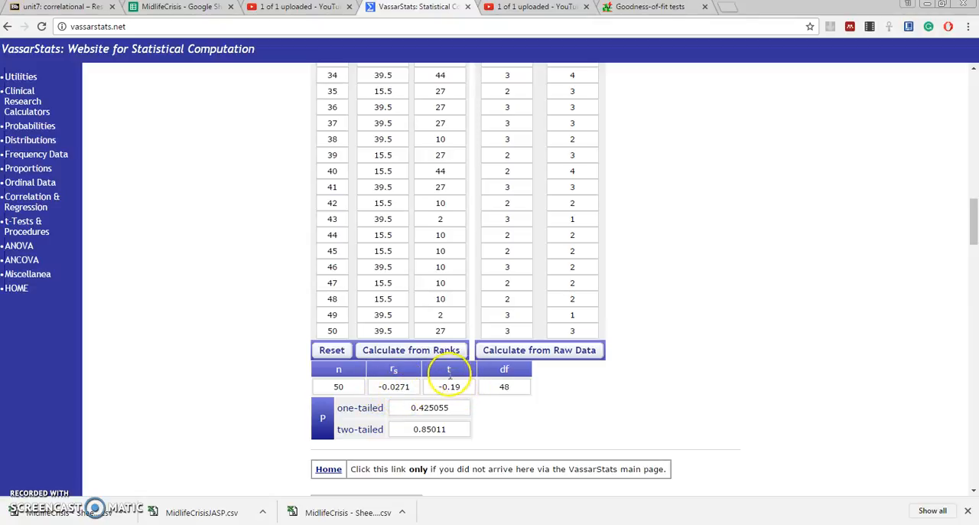
{"action": "mouse_move", "coordinate": [451, 387]}
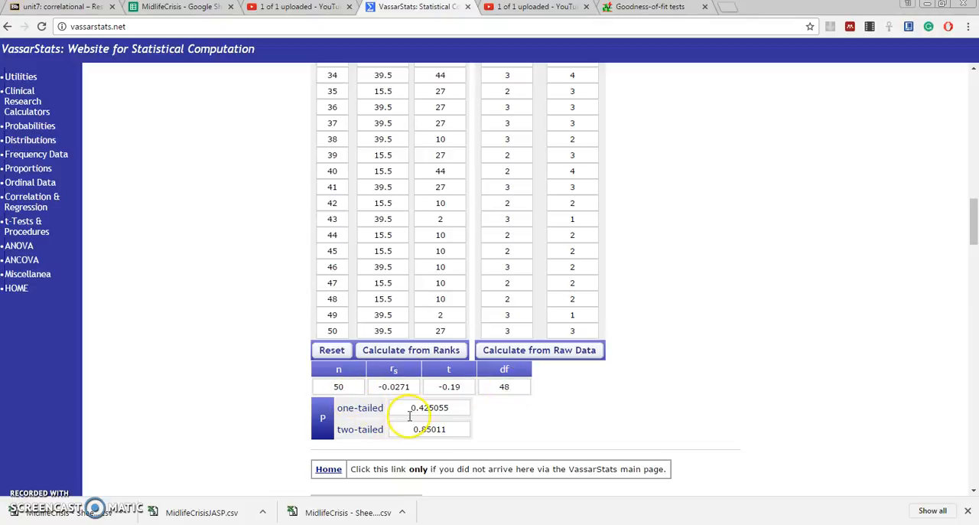
{"action": "mouse_move", "coordinate": [417, 434]}
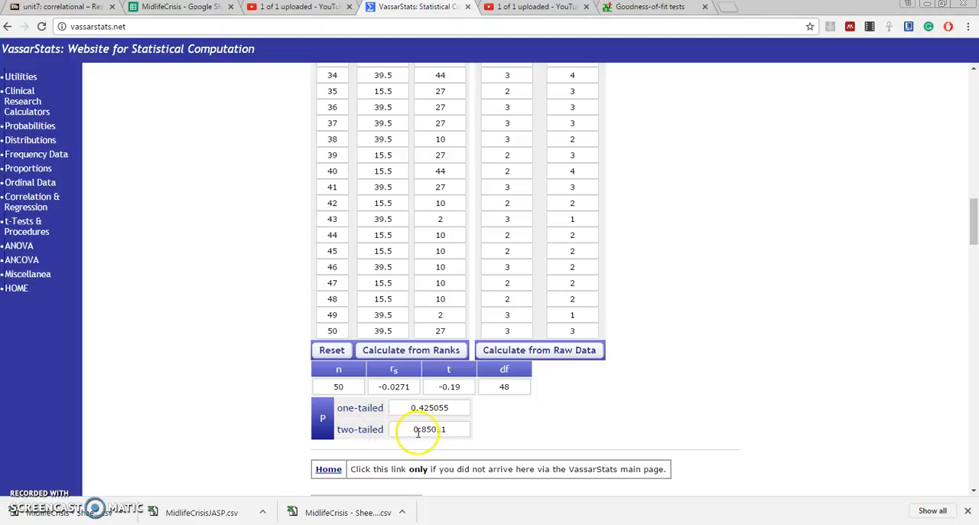
{"action": "mouse_move", "coordinate": [438, 431]}
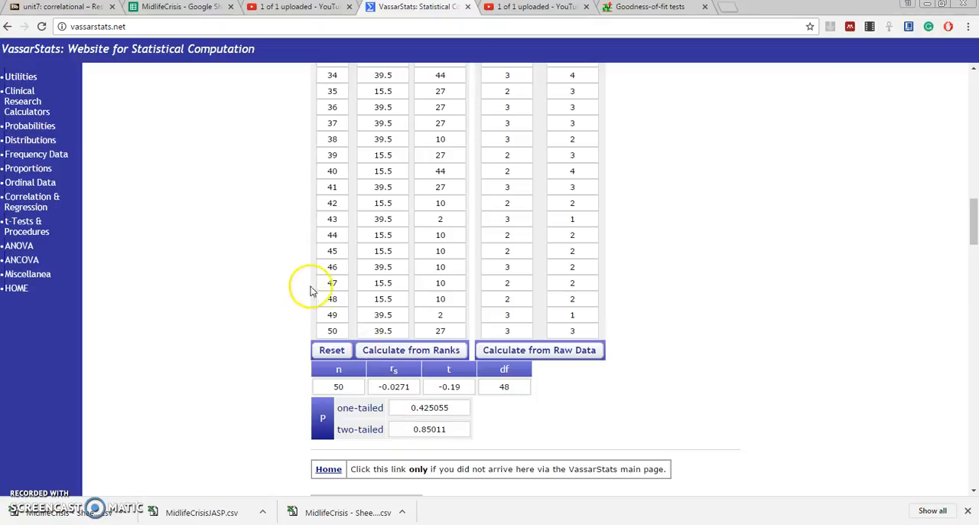
{"action": "mouse_move", "coordinate": [134, 29]}
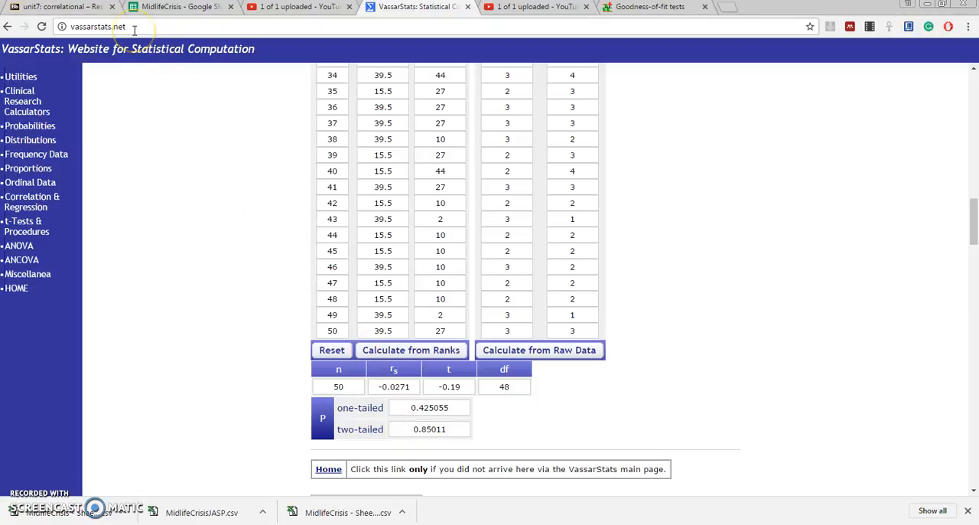